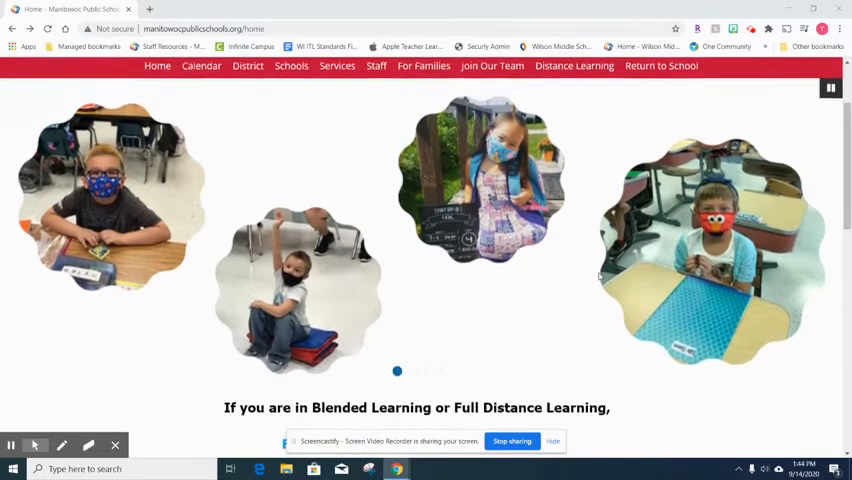
Step: Reach the district's Infinite Campus page from the home page icon
{"action": "scroll", "scroll_direction": "down", "scroll_amount": 3}
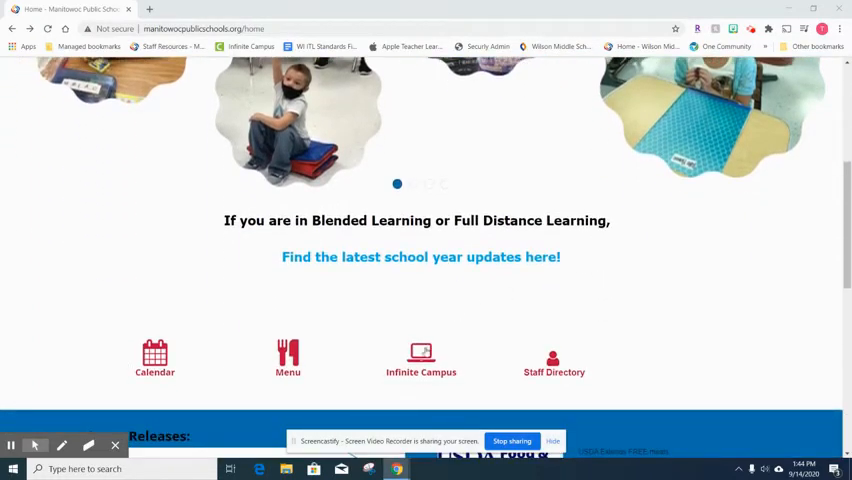
{"action": "mouse_move", "coordinate": [420, 352]}
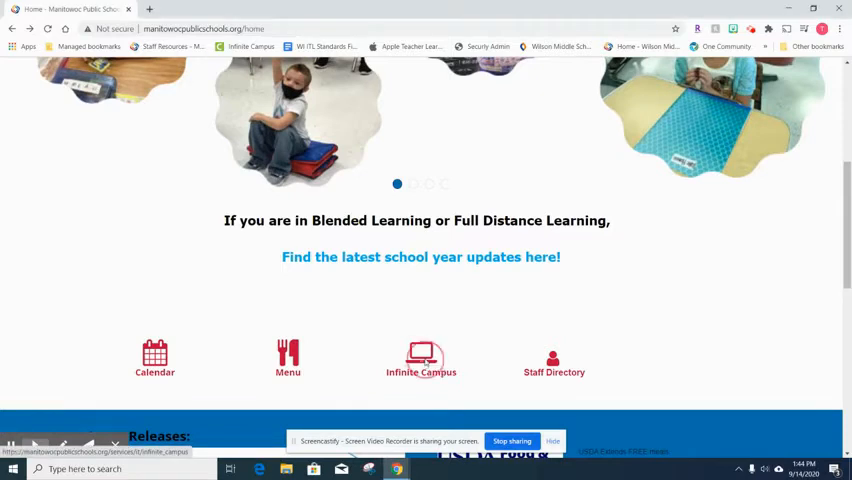
{"action": "left_click", "coordinate": [420, 356]}
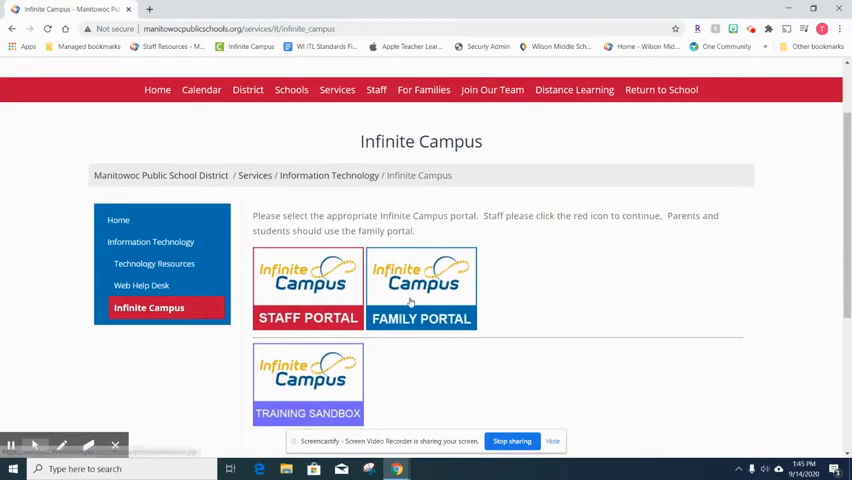
Step: Choose the Family Portal, then Campus Student, reaching the student login form
{"action": "left_click", "coordinate": [420, 288]}
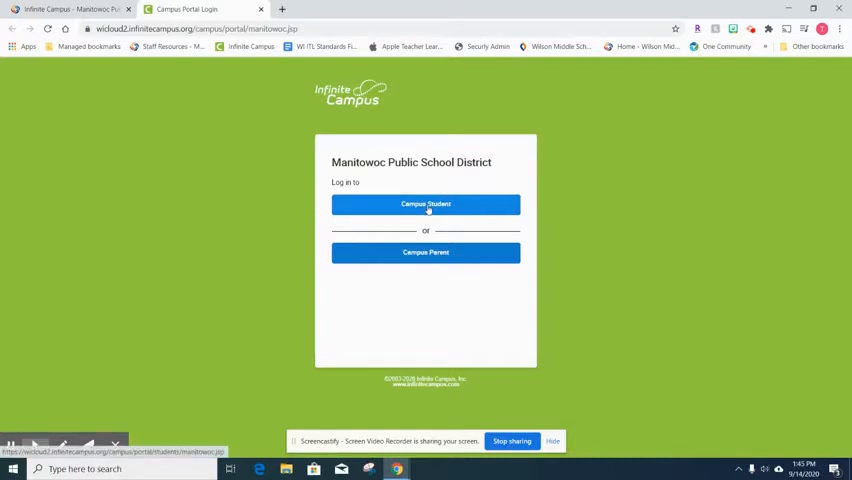
{"action": "left_click", "coordinate": [424, 204]}
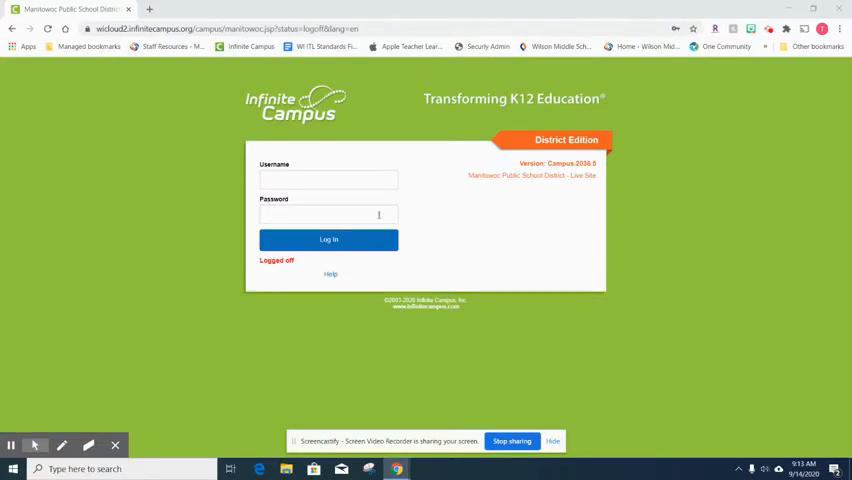
Step: Enter the student ID username and password and submit the login
{"action": "left_click", "coordinate": [328, 180]}
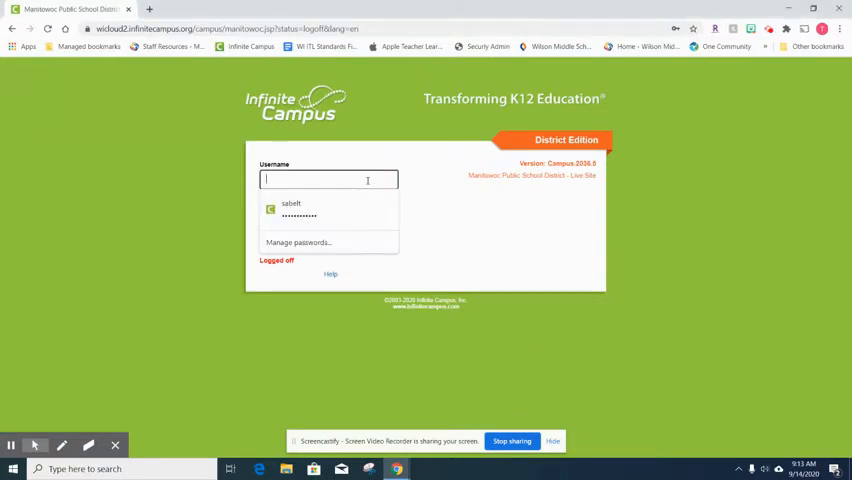
{"action": "type", "text": "107188"}
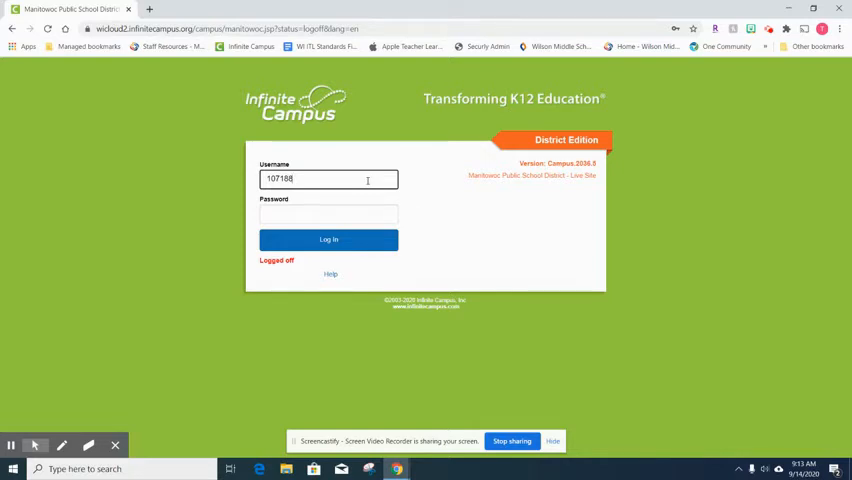
{"action": "left_click", "coordinate": [328, 212]}
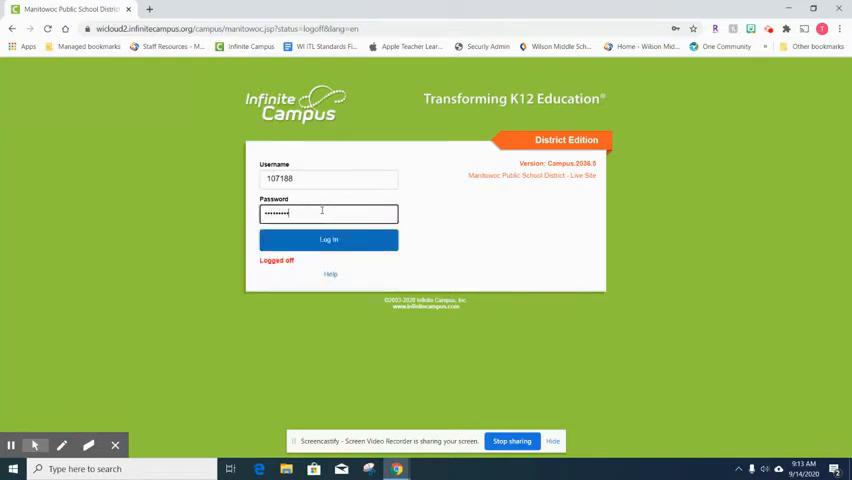
{"action": "type", "text": "x"}
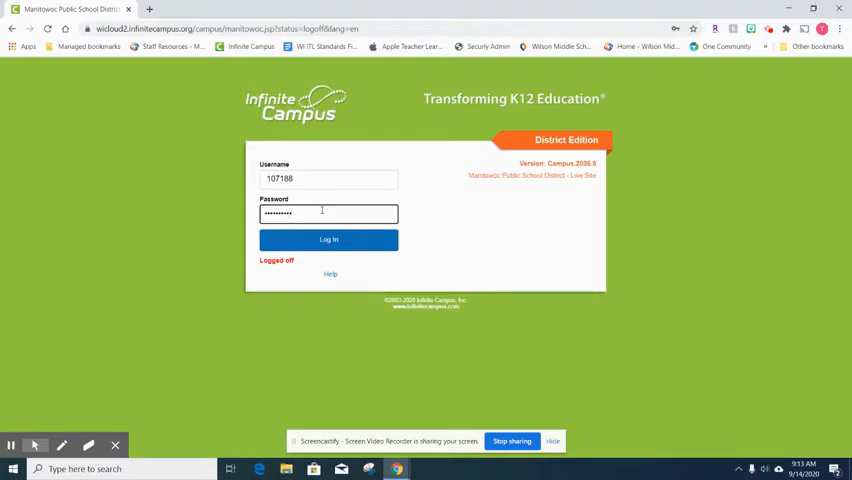
{"action": "left_click", "coordinate": [328, 240]}
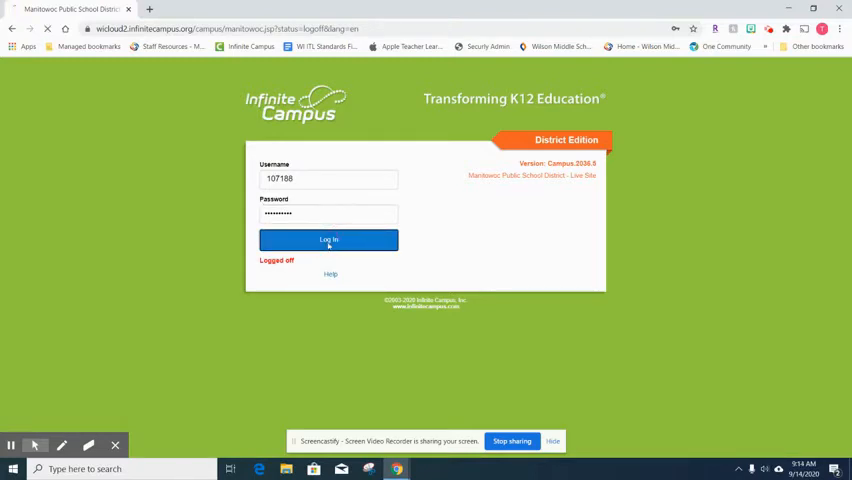
Step: Dismiss Chrome's save-password offer and fill in the old, new and verify-new passwords
{"action": "left_click", "coordinate": [328, 240]}
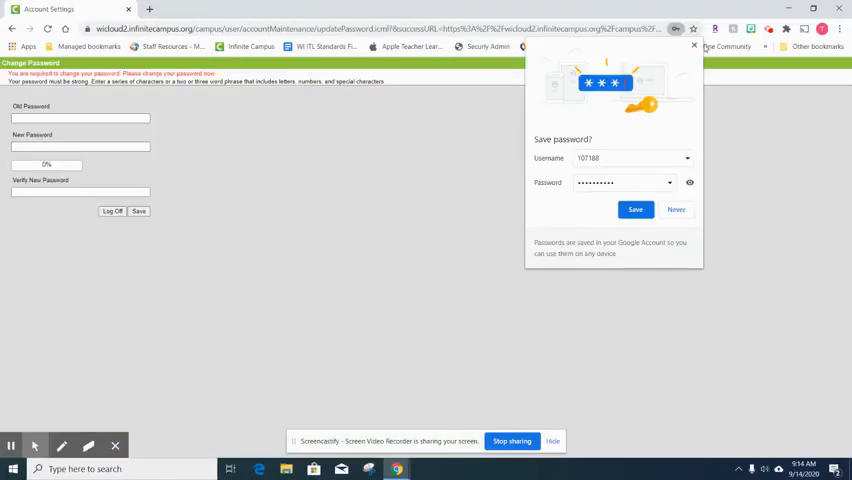
{"action": "left_click", "coordinate": [676, 208]}
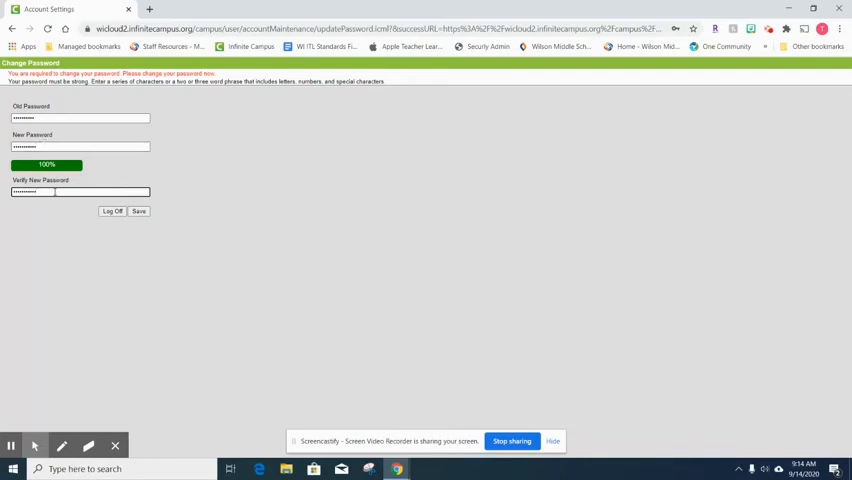
{"action": "left_click", "coordinate": [140, 212]}
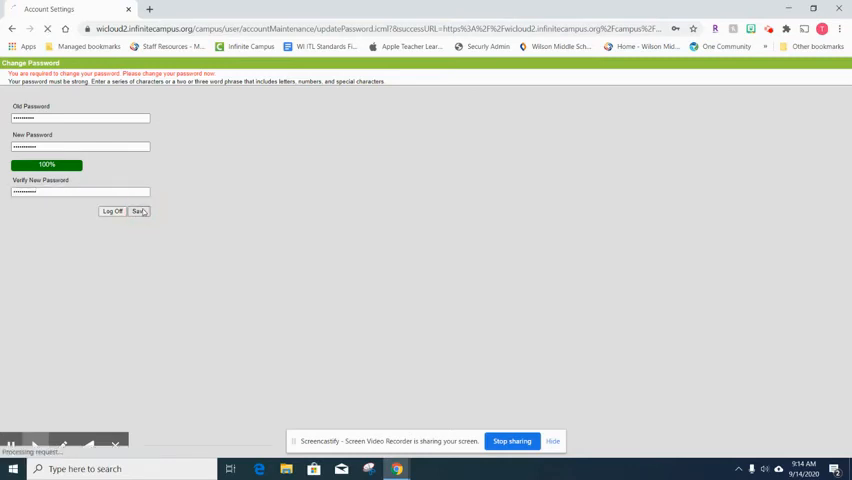
Step: Save the new password and decline Chrome's update prompt, landing on the Today schedule
{"action": "left_click", "coordinate": [138, 212]}
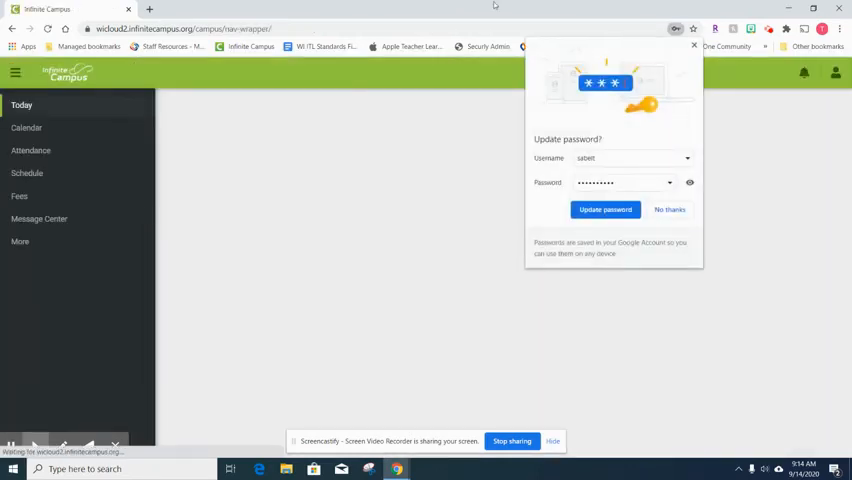
{"action": "left_click", "coordinate": [668, 208]}
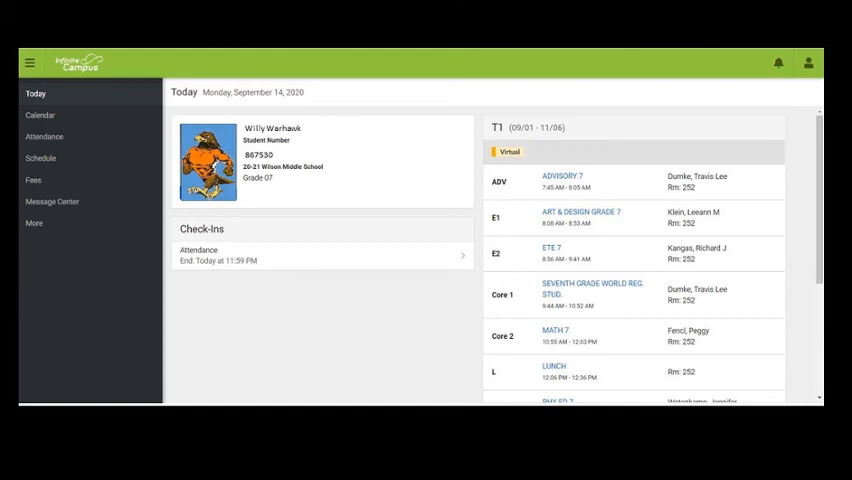